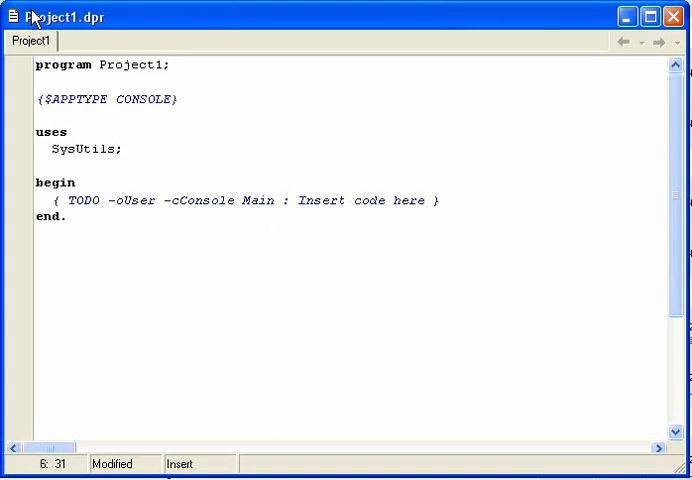
Start a type section after the uses clause declaring testrecord = record.
{"action": "left_click", "coordinate": [122, 148]}
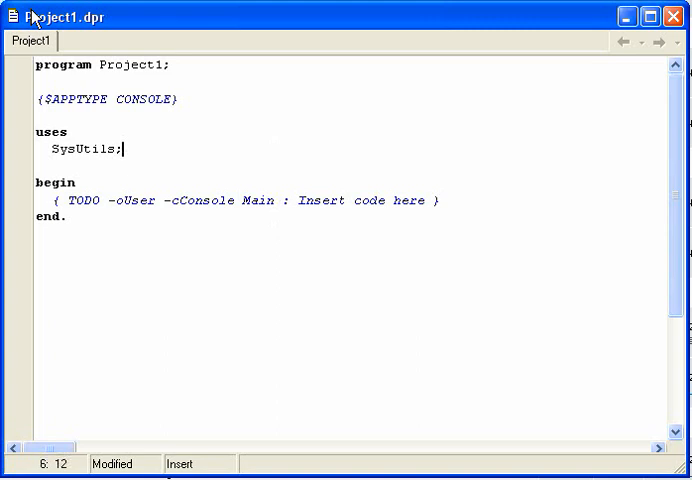
{"action": "type", "text": "var"}
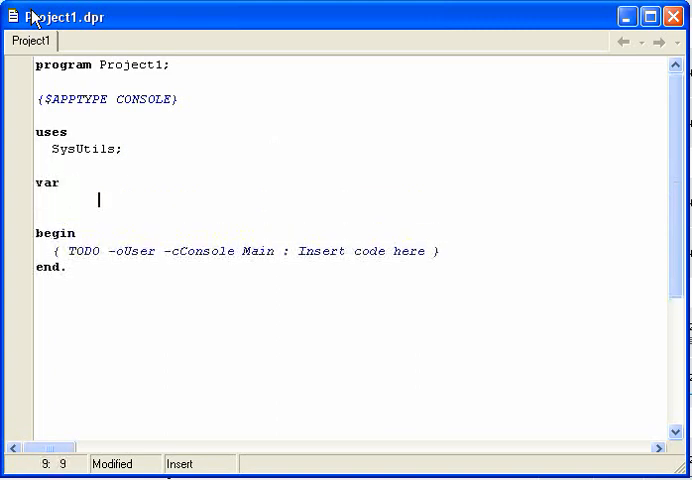
{"action": "type", "text": "type"}
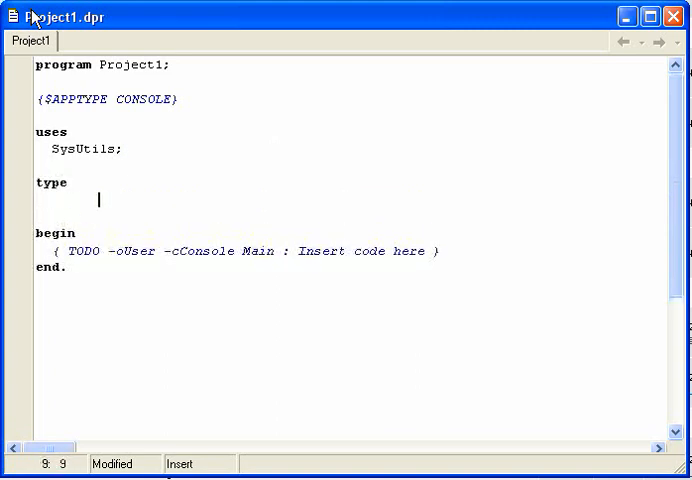
{"action": "type", "text": "t"}
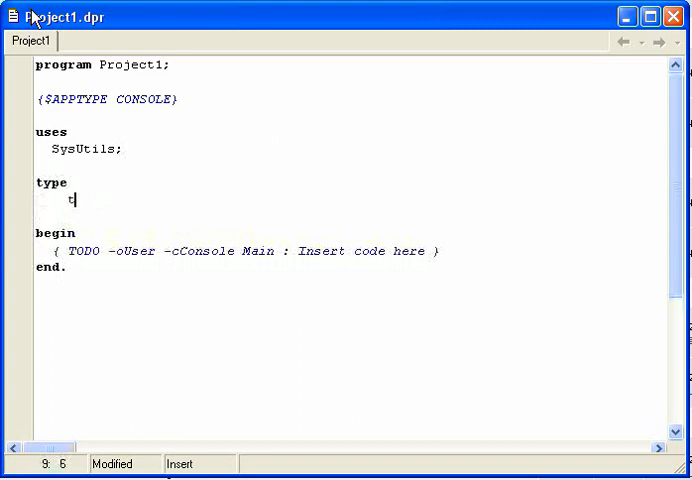
{"action": "type", "text": "testrecord = r"}
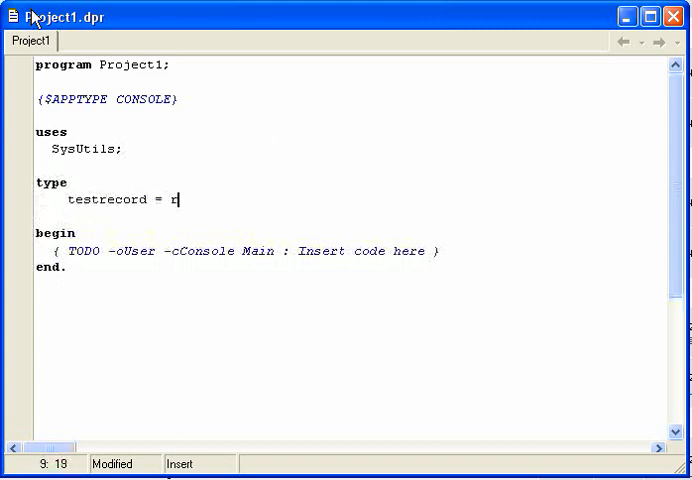
{"action": "type", "text": "ecord"}
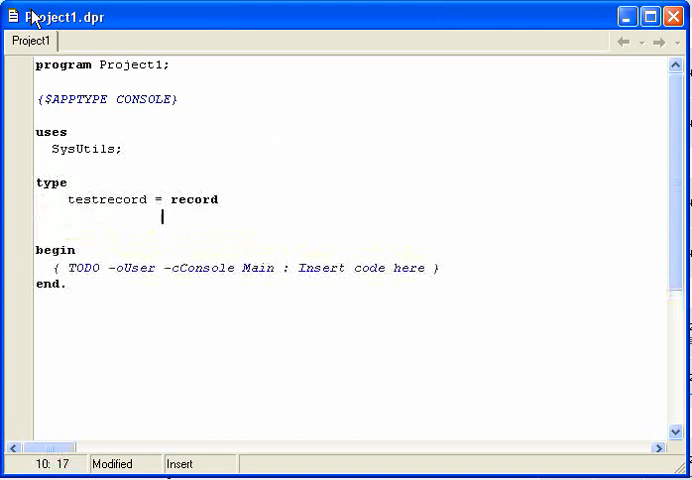
Add the fields name : string and Date : integer to testrecord.
{"action": "type", "text": "name :"}
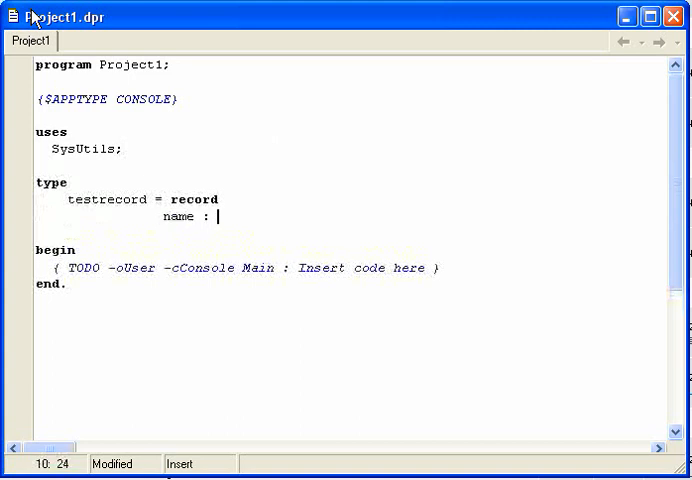
{"action": "type", "text": "string"}
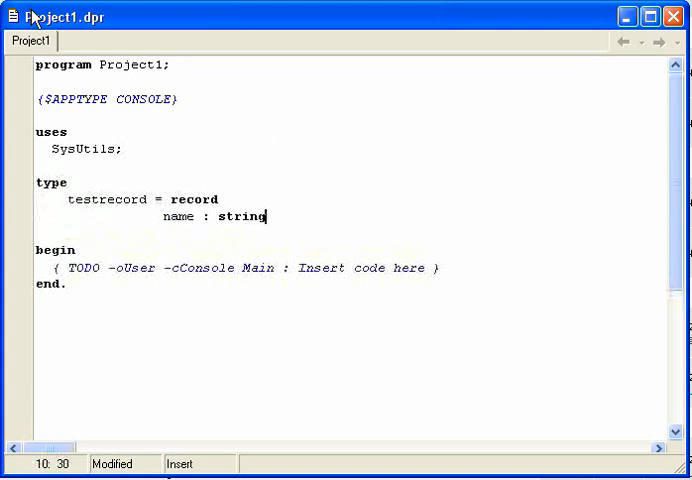
{"action": "key", "text": "Return"}
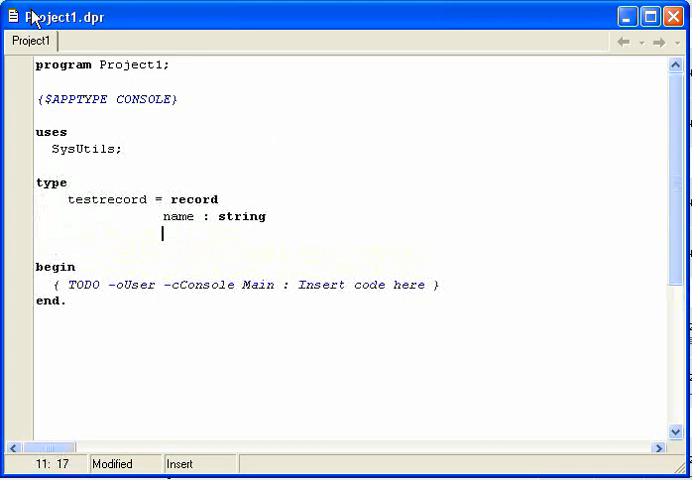
{"action": "type", "text": "Date : i"}
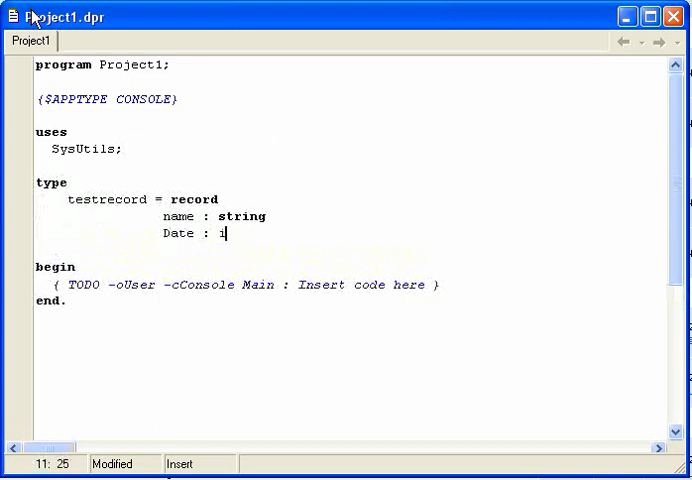
{"action": "type", "text": "nteger;"}
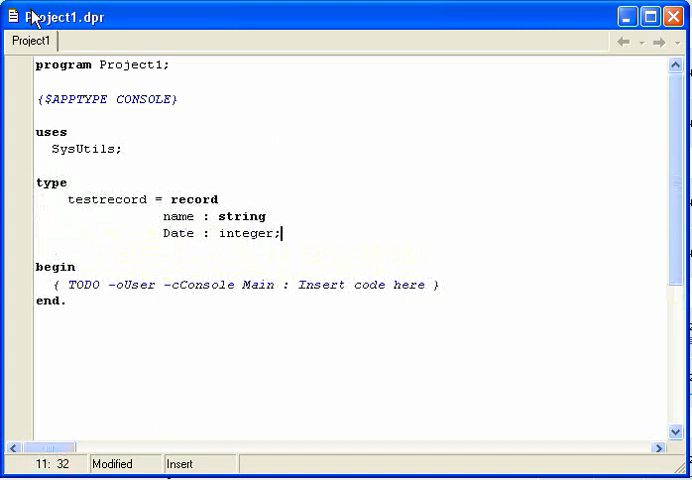
{"action": "key", "text": "Return"}
{"action": "type", "text": "end;"}
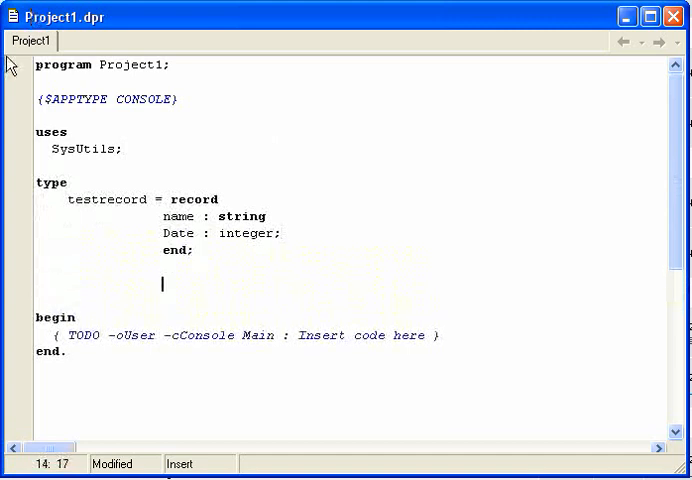
Declare var savefile : file of testrecord and size the name string to [255].
{"action": "key", "text": "Home"}
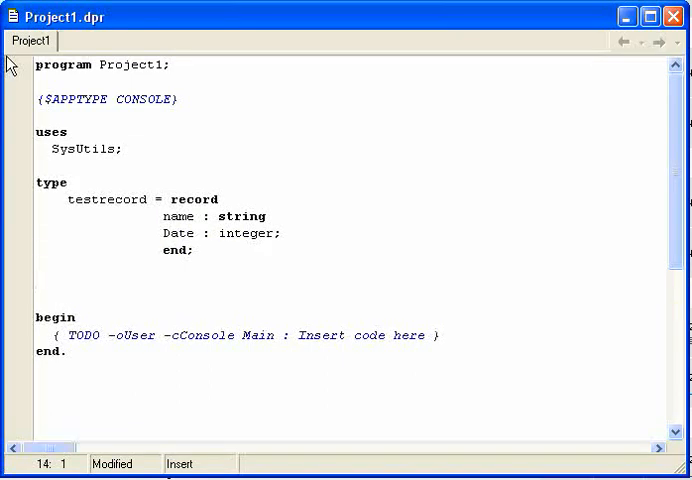
{"action": "type", "text": "var"}
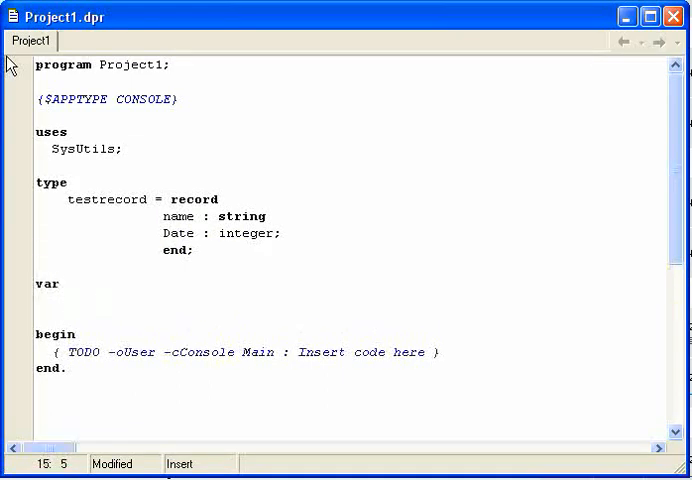
{"action": "type", "text": "savefile"}
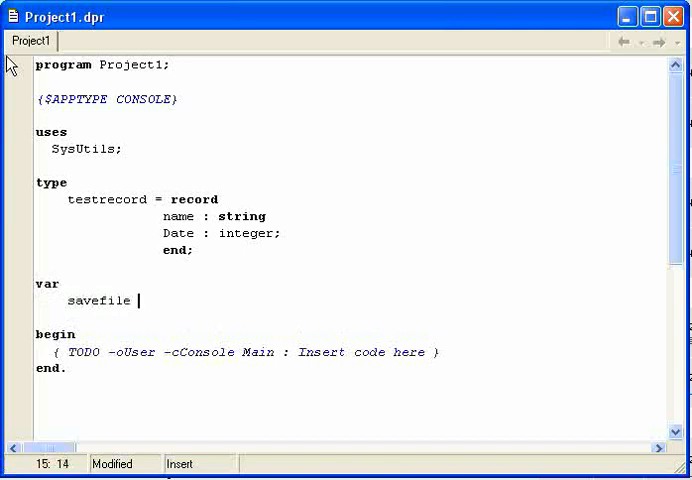
{"action": "type", "text": ": file of testreocr"}
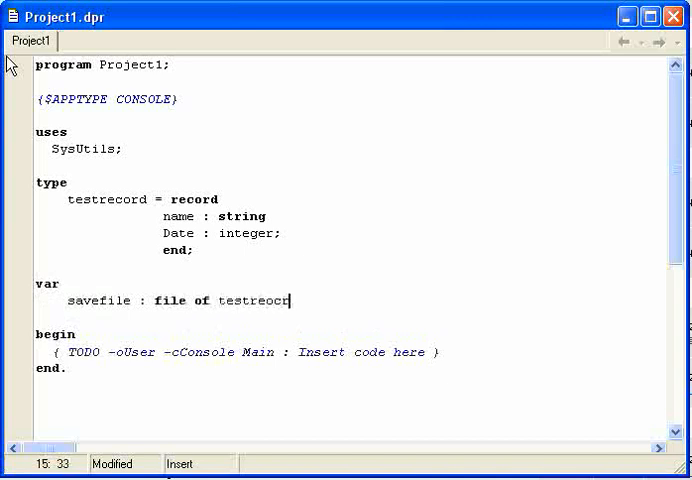
{"action": "key", "text": "BackSpace"}
{"action": "type", "text": "cord"}
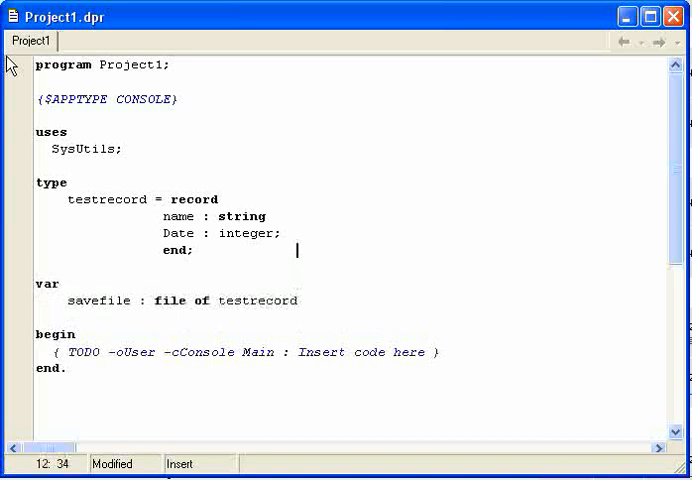
{"action": "type", "text": "[2"}
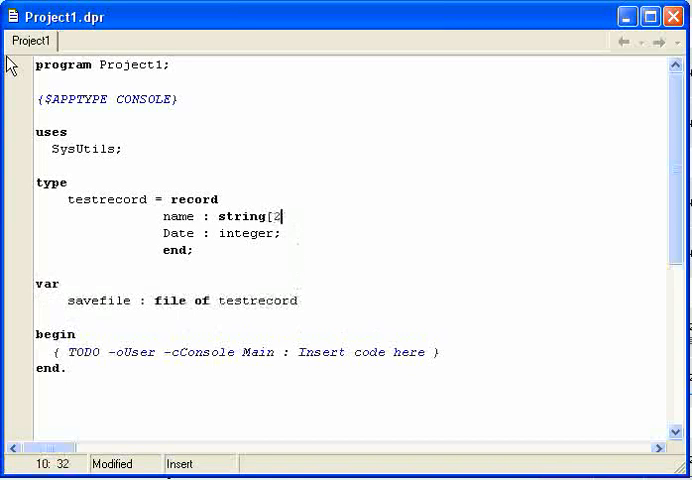
{"action": "type", "text": "55"}
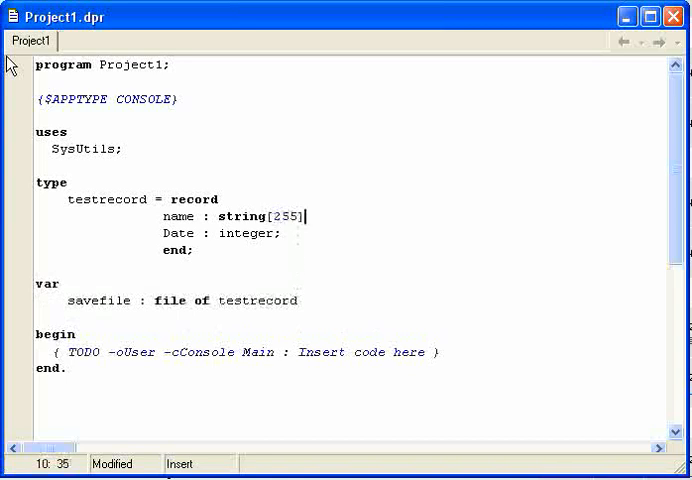
Declare Withfile : testrecord; and move into the empty main block.
{"action": "left_click", "coordinate": [298, 300]}
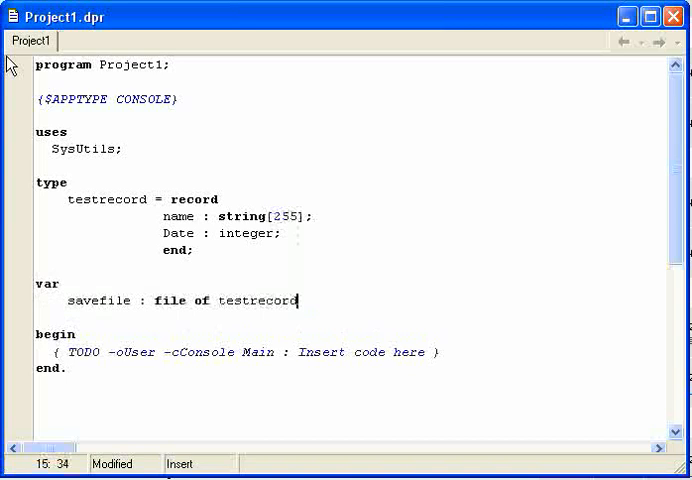
{"action": "key", "text": "Return"}
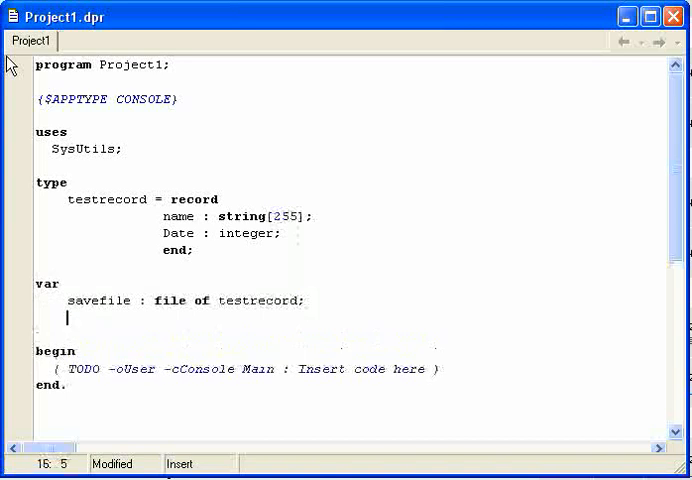
{"action": "type", "text": "With"}
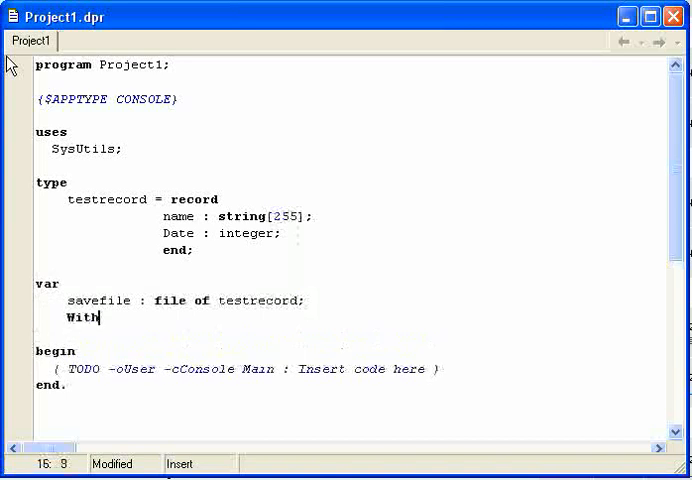
{"action": "type", "text": "file :"}
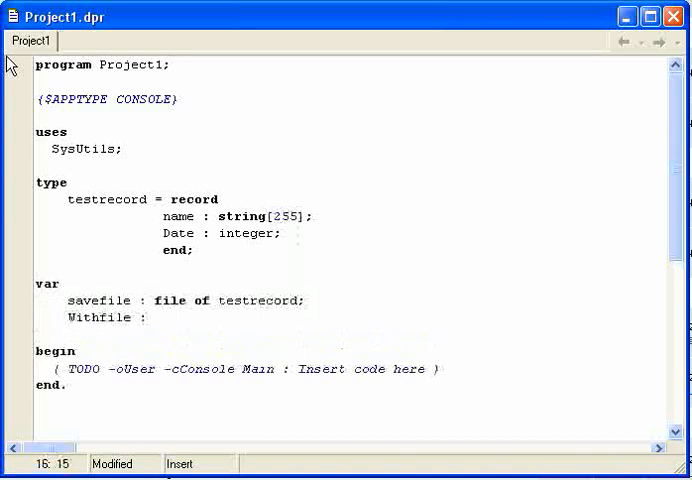
{"action": "type", "text": "test"}
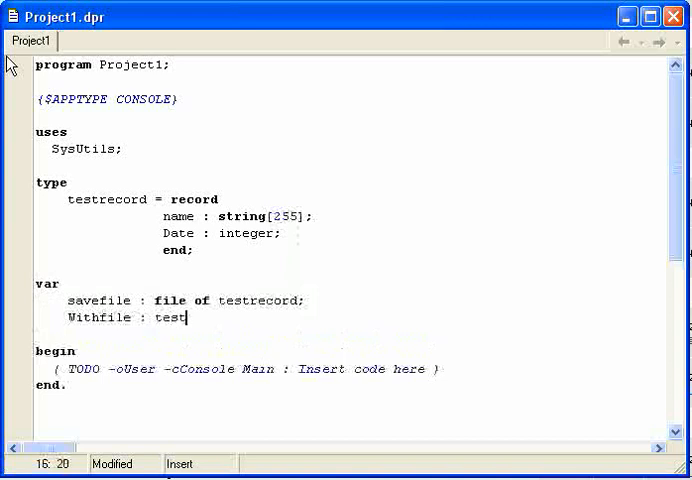
{"action": "type", "text": "record;"}
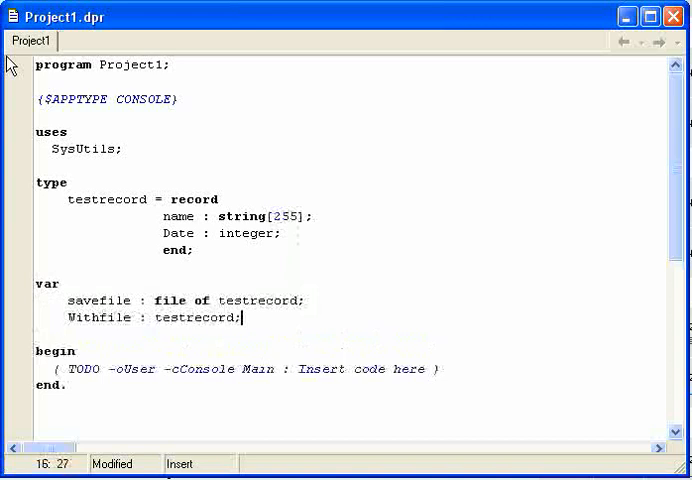
{"action": "left_click", "coordinate": [84, 352]}
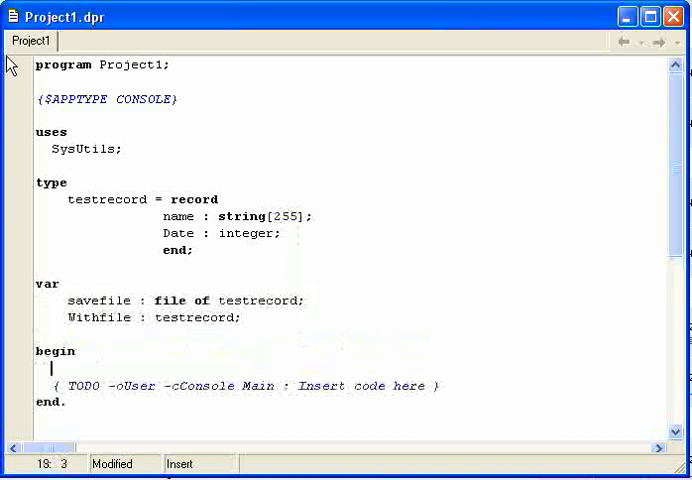
Write writeln('enter name'); readln(name); in the main block.
{"action": "type", "text": "readln(\"e"}
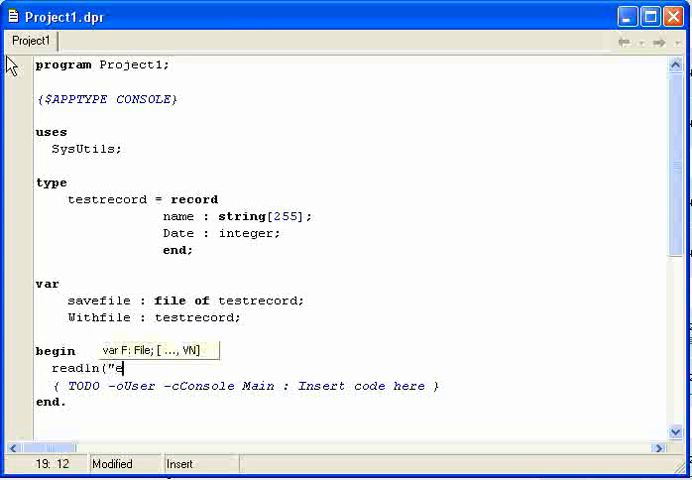
{"action": "key", "text": "Backspace"}
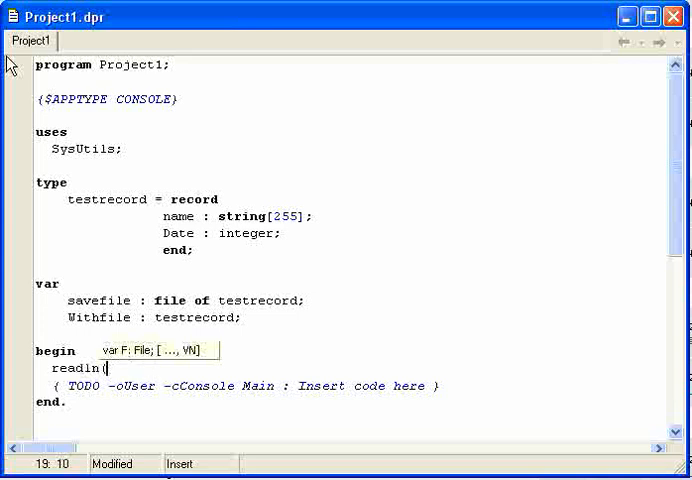
{"action": "type", "text": "'enter name"}
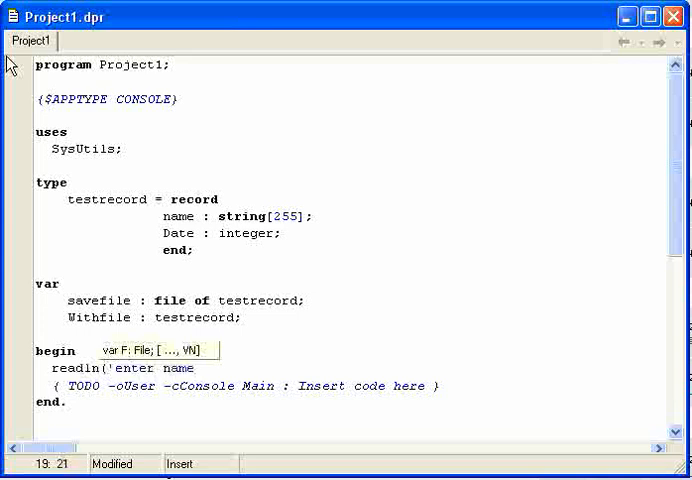
{"action": "type", "text": "') r"}
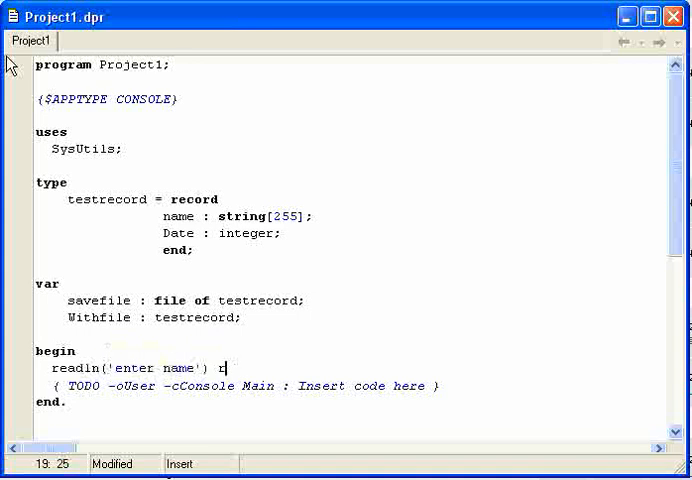
{"action": "type", "text": "; readln"}
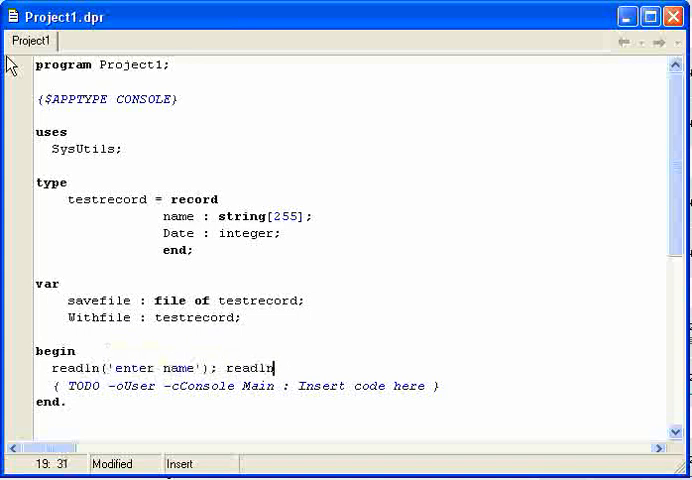
{"action": "type", "text": "("}
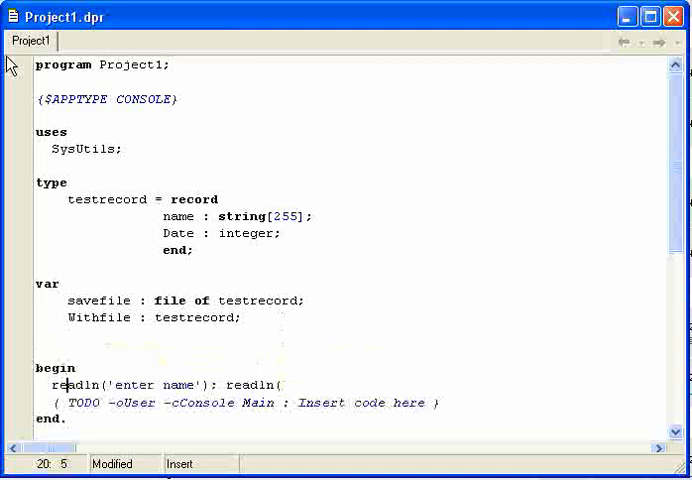
{"action": "type", "text": "name"}
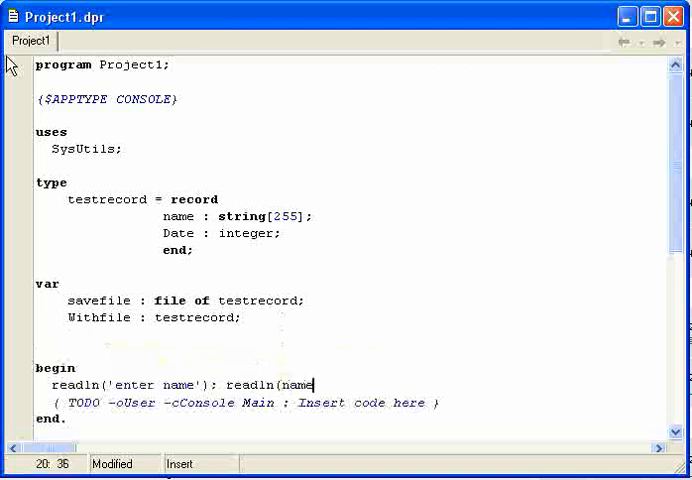
Duplicate the prompt line as writeln('enter date'); readln(date);.
{"action": "right_click", "coordinate": [180, 216]}
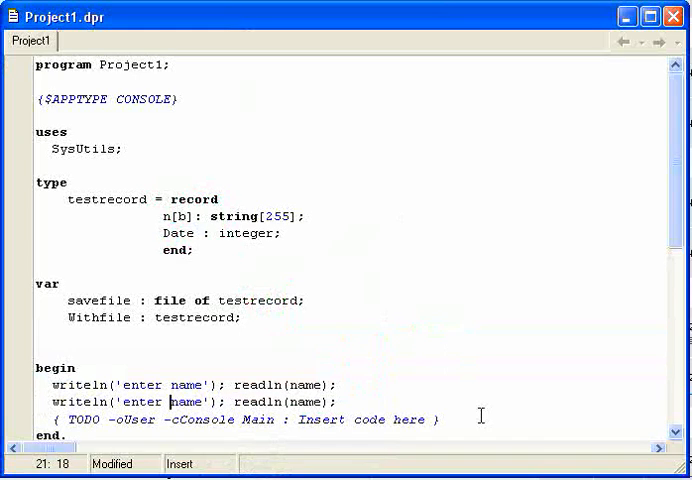
{"action": "type", "text": "date"}
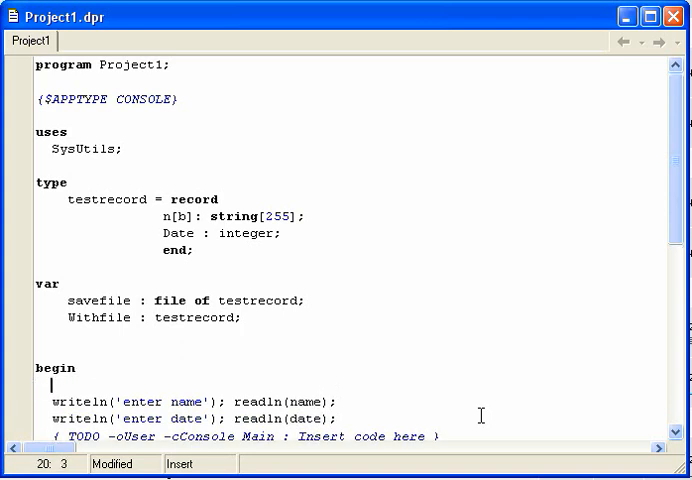
Add assignfile(savefile,'C:\test.dat') at the start of the main block.
{"action": "type", "text": "assig"}
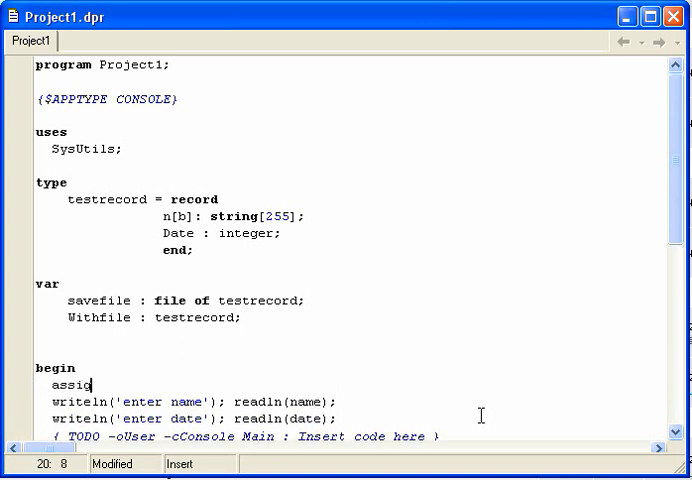
{"action": "type", "text": "nfile"}
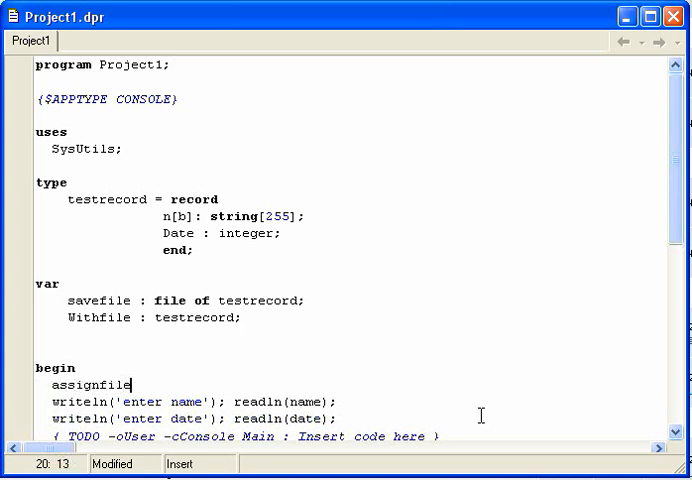
{"action": "type", "text": "("}
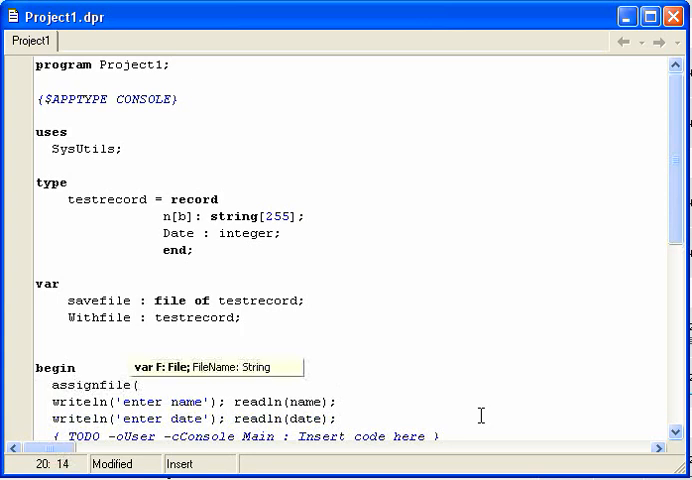
{"action": "type", "text": "savef"}
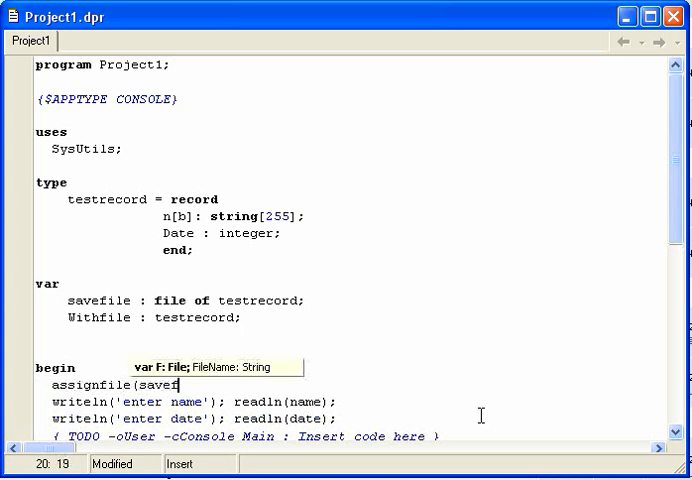
{"action": "type", "text": "ile,"}
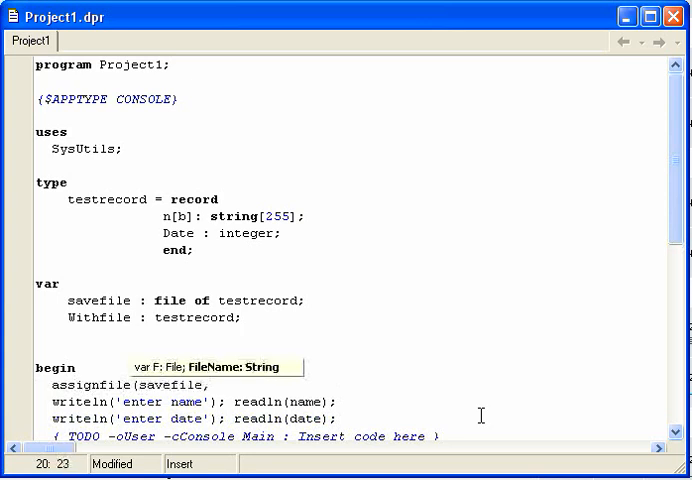
{"action": "type", "text": "'C"}
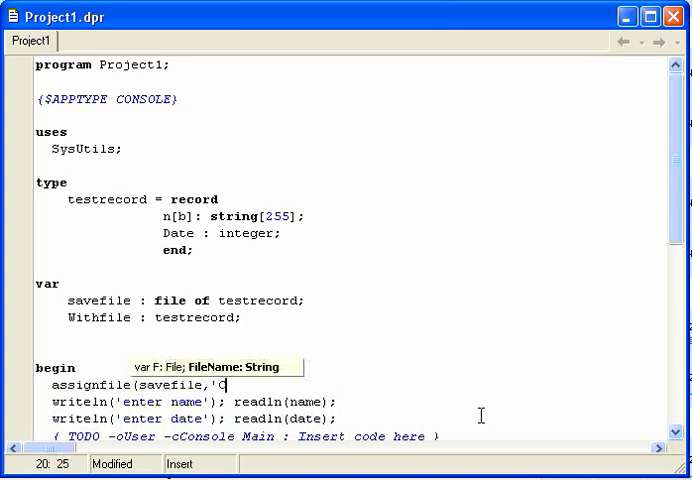
{"action": "type", "text": ":\\test.dat"}
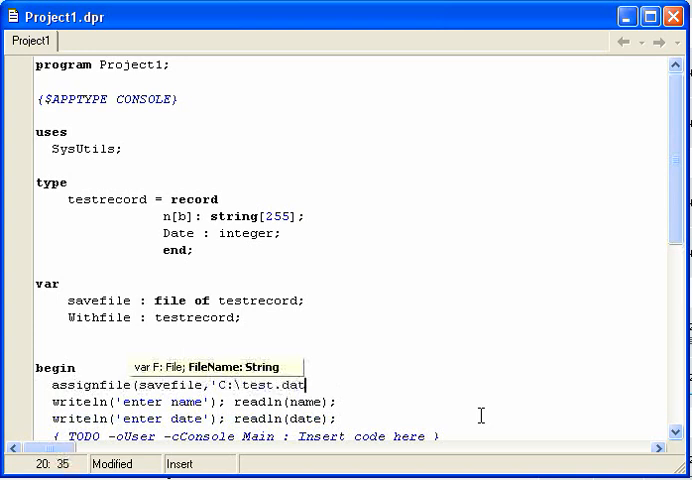
{"action": "type", "text": "')"}
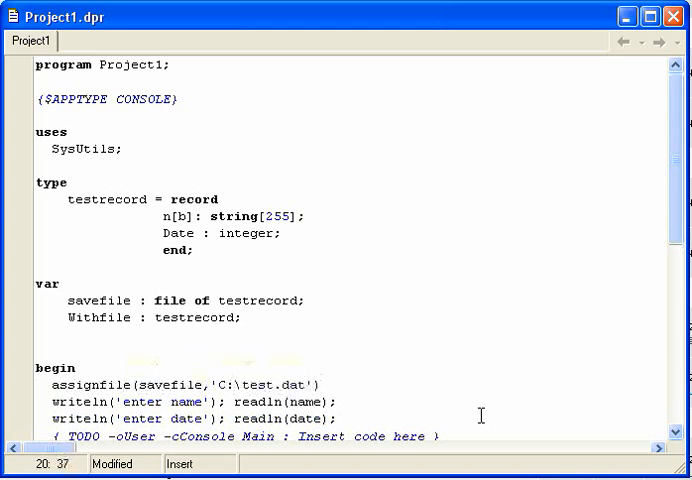
{"action": "key", "text": "Return"}
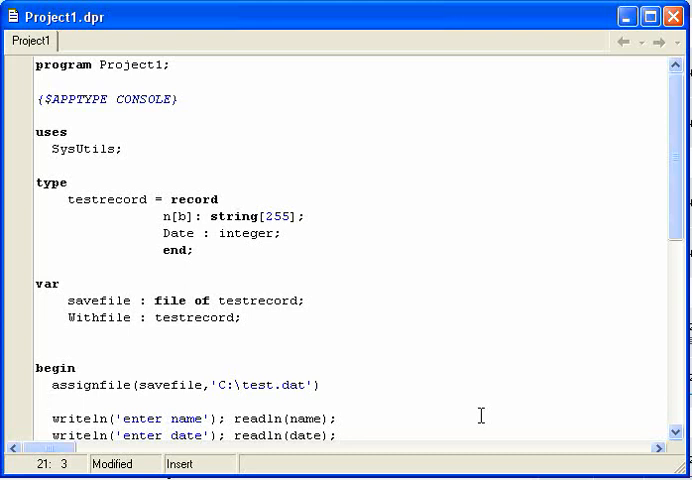
Add rewrite(savefile) and wrap the prompts in with withfile do Begin.
{"action": "type", "text": "w"}
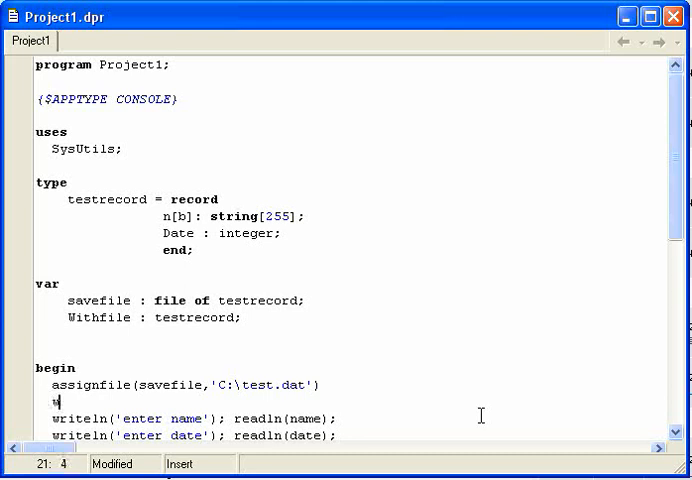
{"action": "type", "text": "rewrite"}
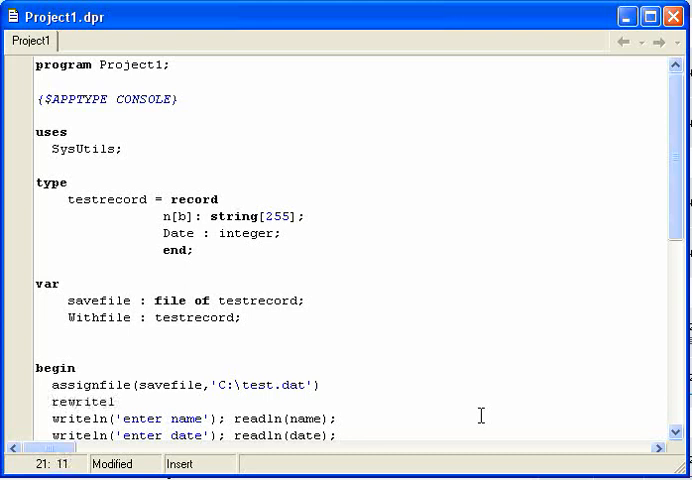
{"action": "type", "text": "(savefile);"}
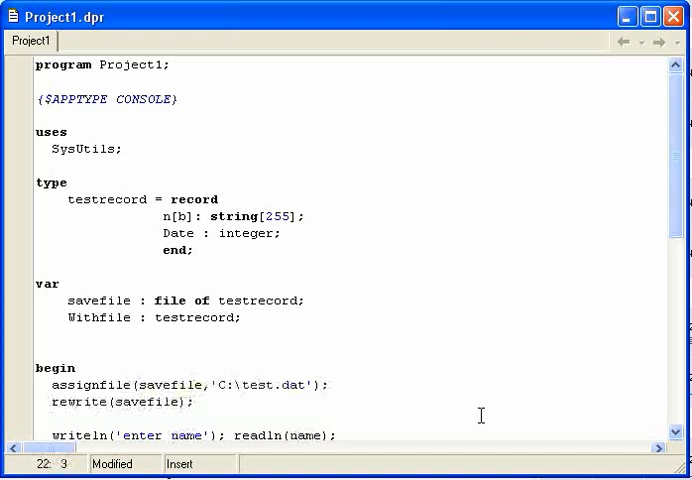
{"action": "type", "text": "with"}
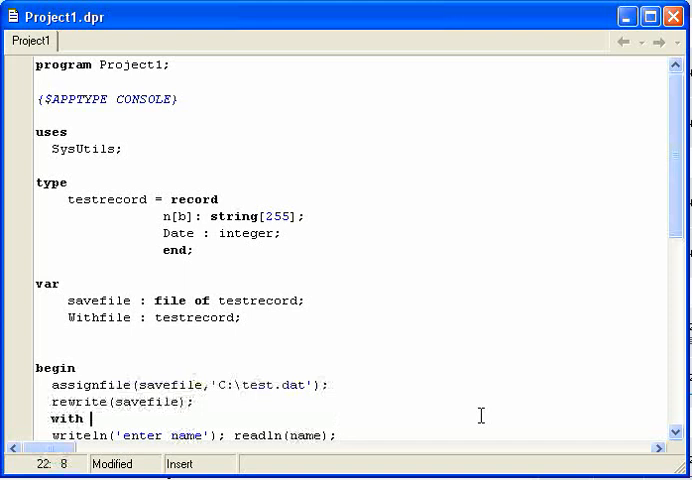
{"action": "type", "text": "withfile do"}
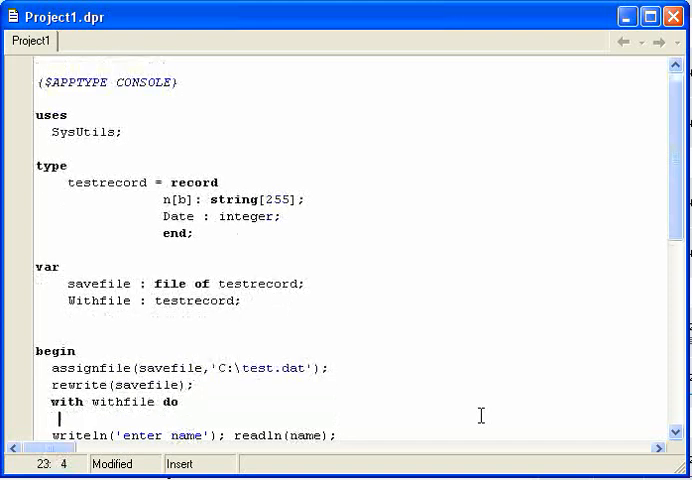
{"action": "type", "text": "whi"}
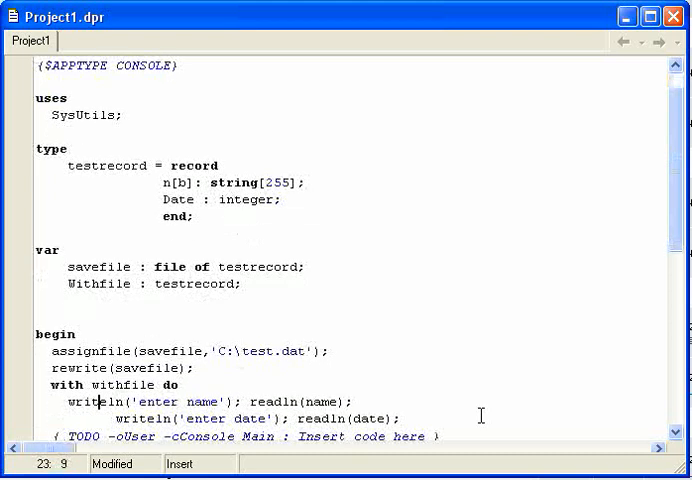
{"action": "type", "text": "Begin"}
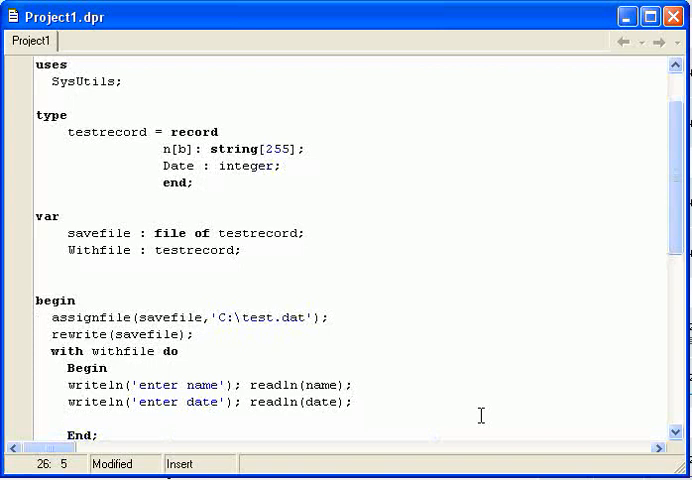
Add write(savefile,withfile); inside the block and compile to see the errors.
{"action": "type", "text": "write"}
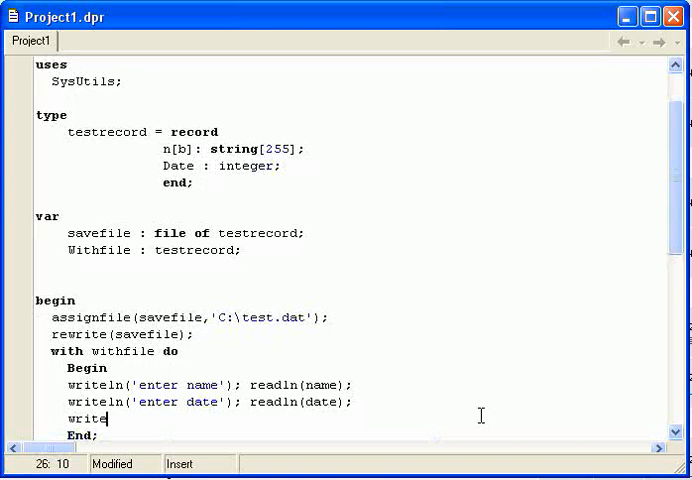
{"action": "type", "text": "(sav"}
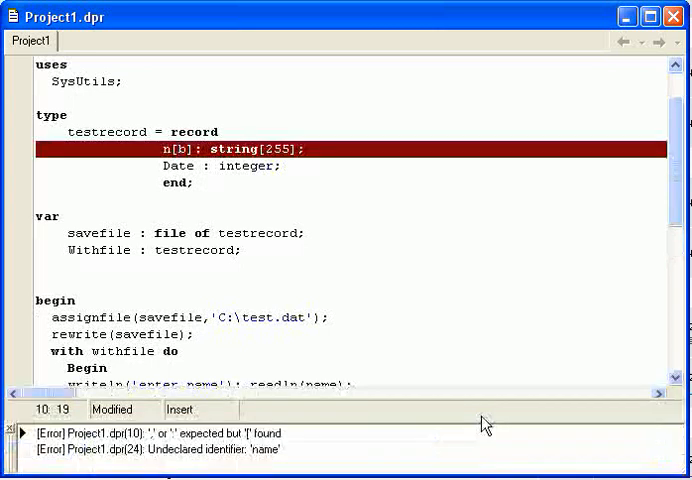
Rename the faulty n[b] field to name and run the program with F9.
{"action": "left_click", "coordinate": [168, 148]}
{"action": "type", "text": "s"}
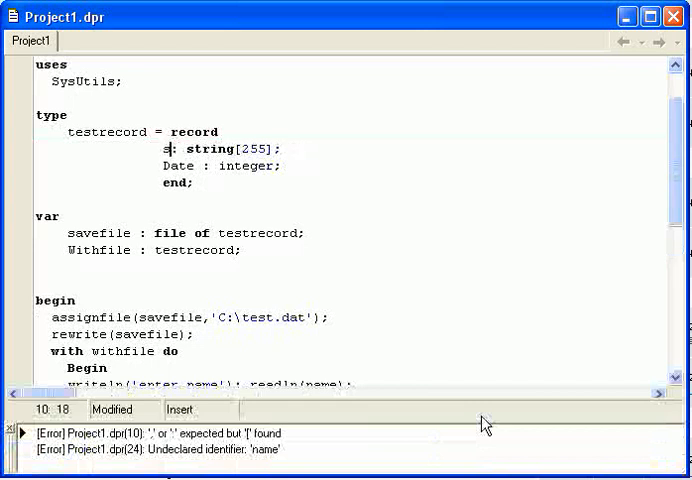
{"action": "key", "text": "BackSpace"}
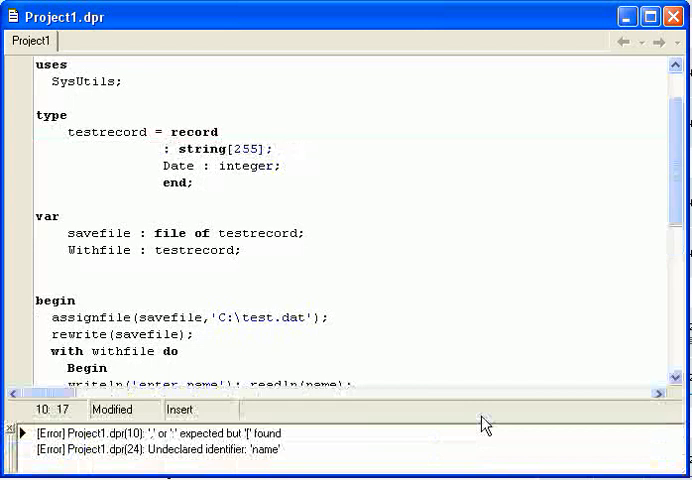
{"action": "type", "text": "name"}
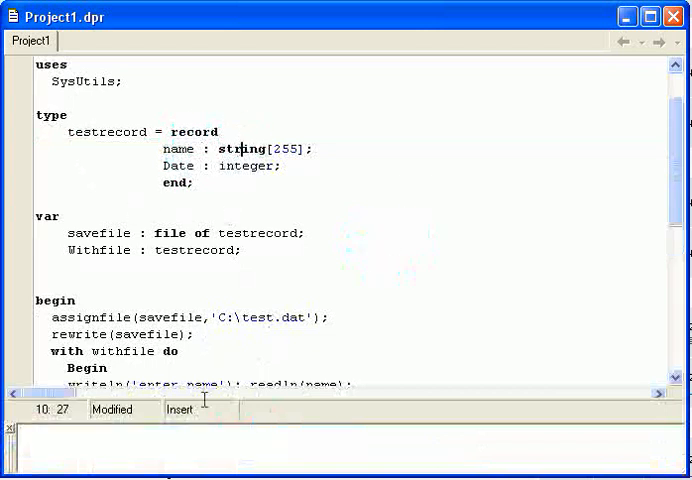
{"action": "key", "text": "F9"}
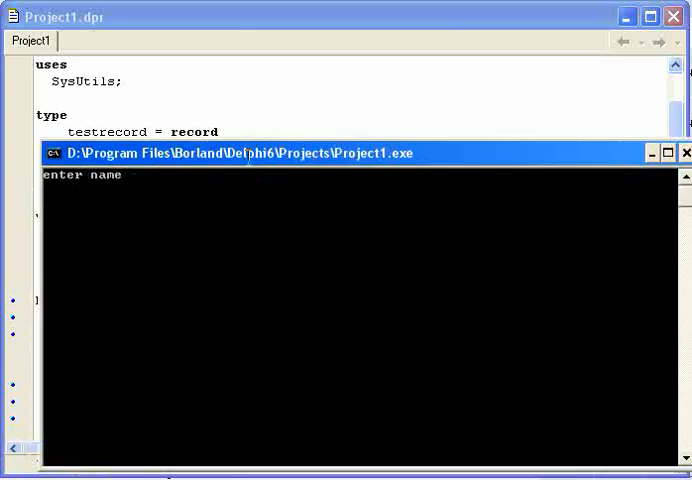
Enter matt at the console's 'enter name' prompt.
{"action": "type", "text": "matt"}
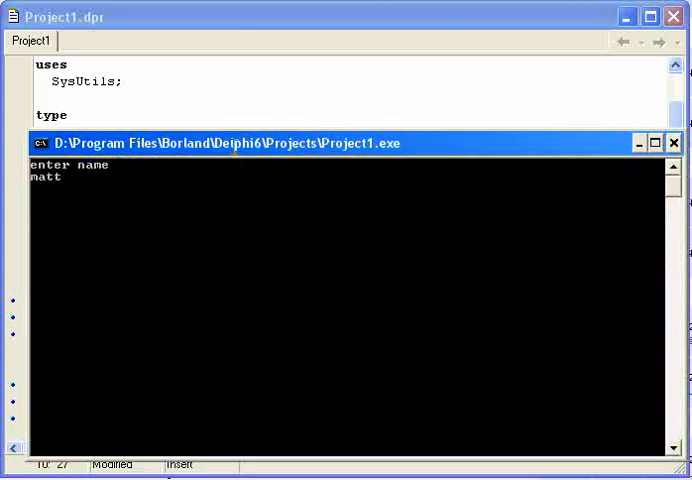
{"action": "key", "text": "Return"}
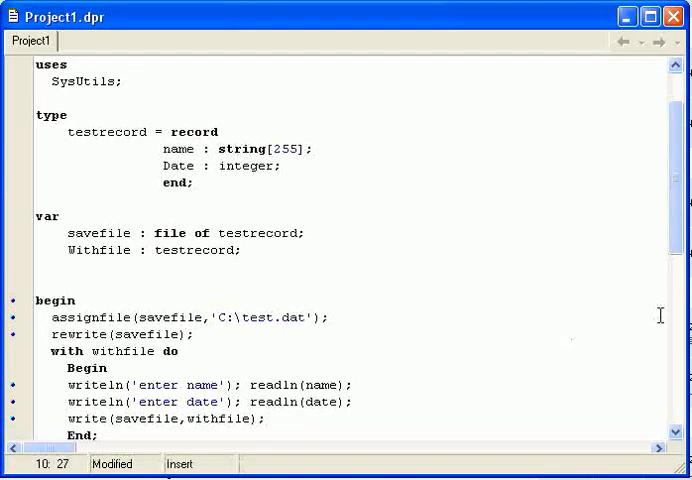
Switch rewrite to reset and move the write line after Begin as read(savefile,withfile);.
{"action": "scroll", "scroll_direction": "down", "scroll_amount": 3}
{"action": "type", "text": "se"}
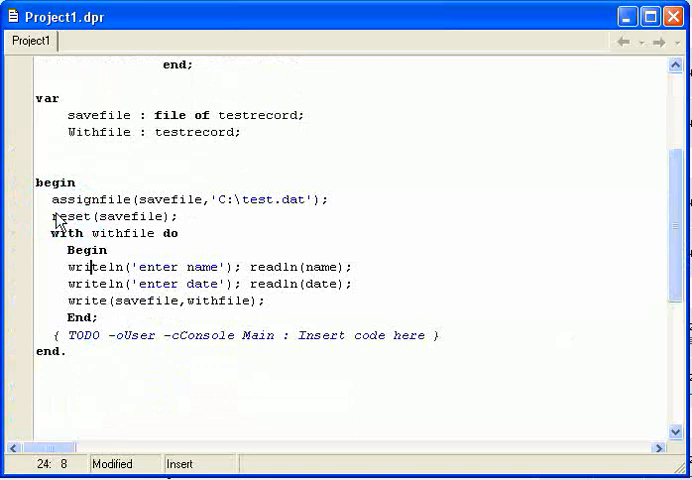
{"action": "left_click", "coordinate": [68, 300]}
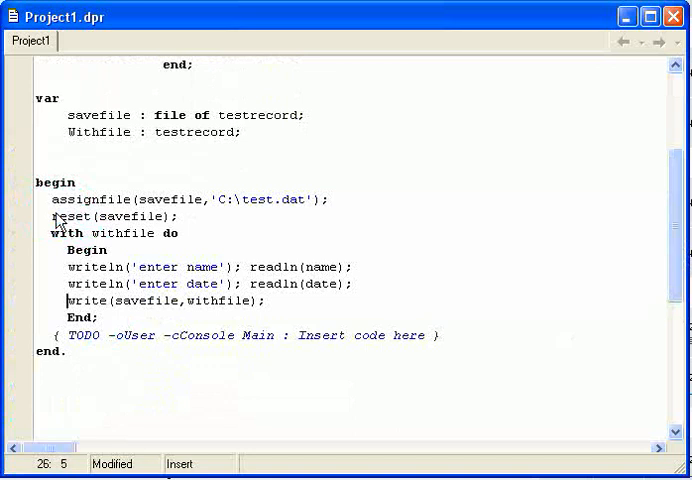
{"action": "key", "text": "Delete"}
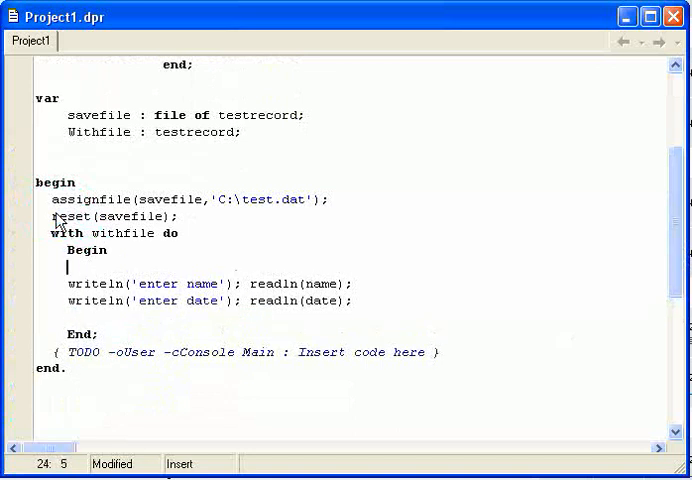
{"action": "type", "text": "te(savefile,withfile);"}
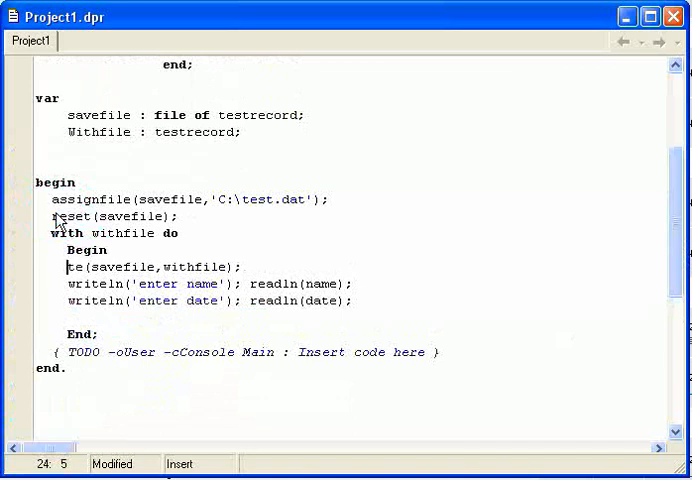
{"action": "type", "text": "read"}
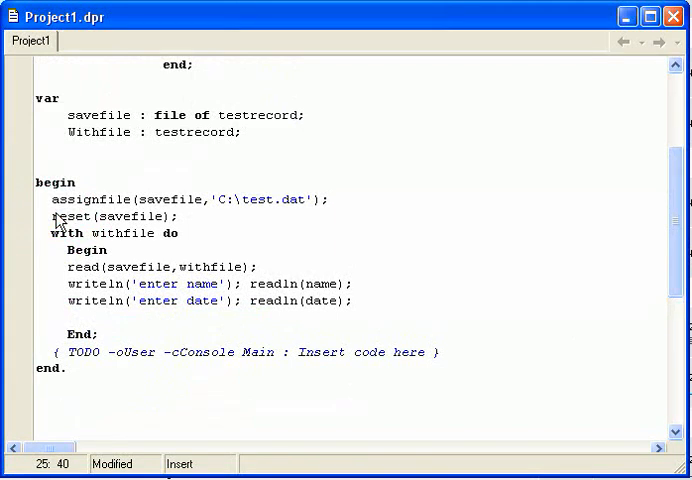
Replace the prompts with writeln('name: ',name) and writeln('date: ',date), then a closing readln;.
{"action": "left_click_drag", "start_coordinate": [256, 284], "coordinate": [350, 300]}
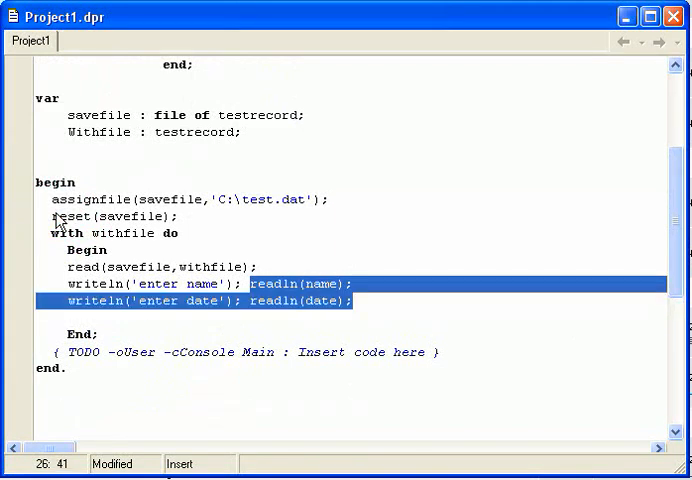
{"action": "left_click", "coordinate": [344, 284]}
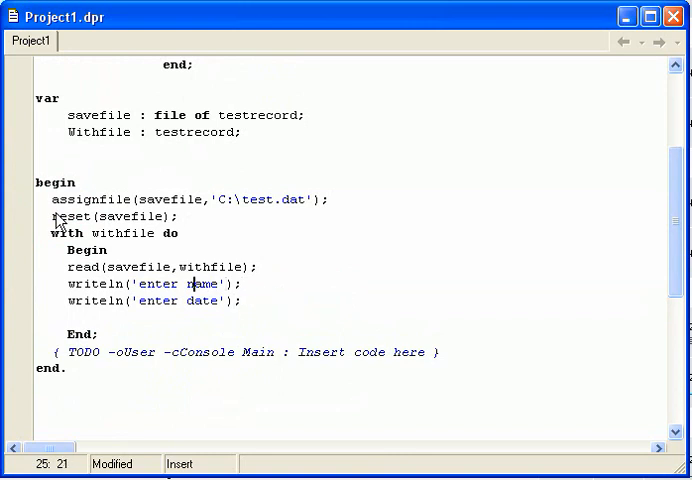
{"action": "key", "text": "BackSpace"}
{"action": "type", "text": ": "}
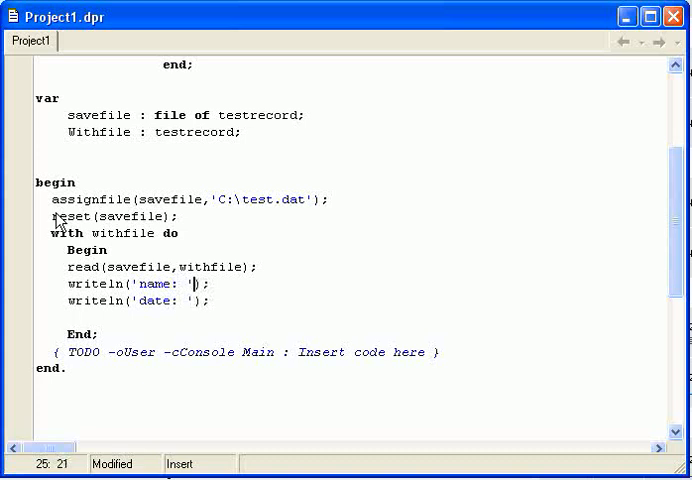
{"action": "type", "text": ",e"}
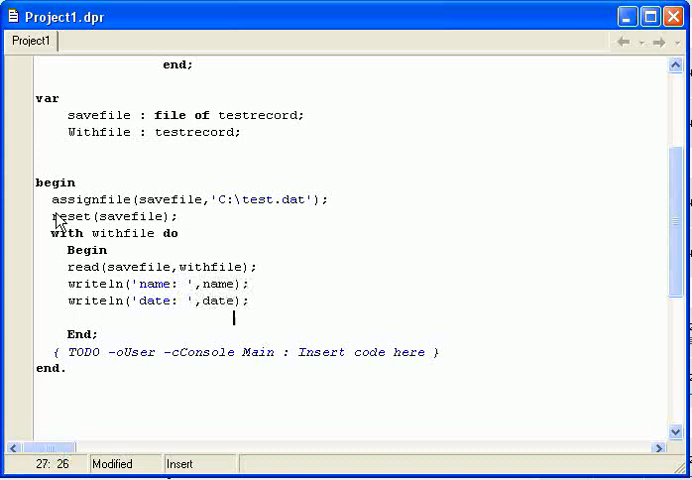
{"action": "type", "text": "readln;"}
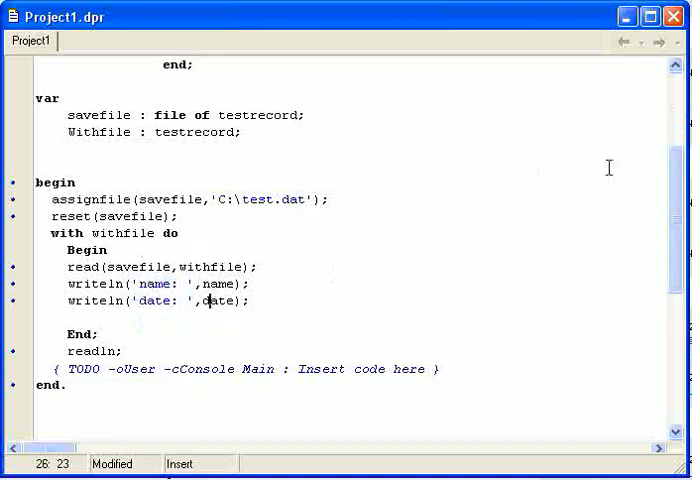
{"action": "scroll", "scroll_direction": "up", "scroll_amount": 3}
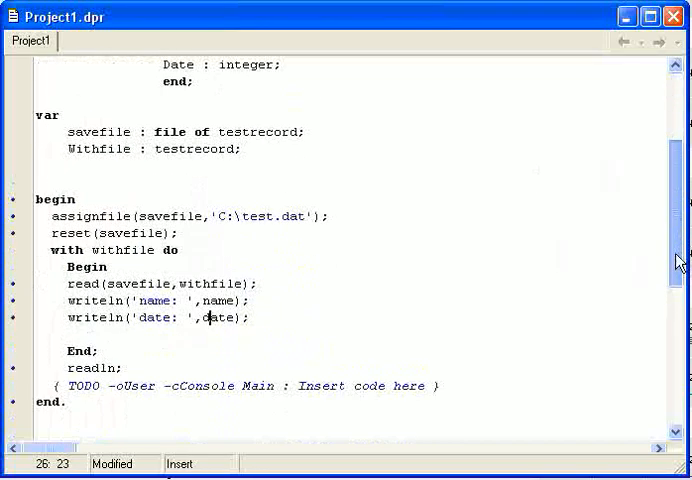
{"action": "scroll", "scroll_direction": "up", "scroll_amount": 3}
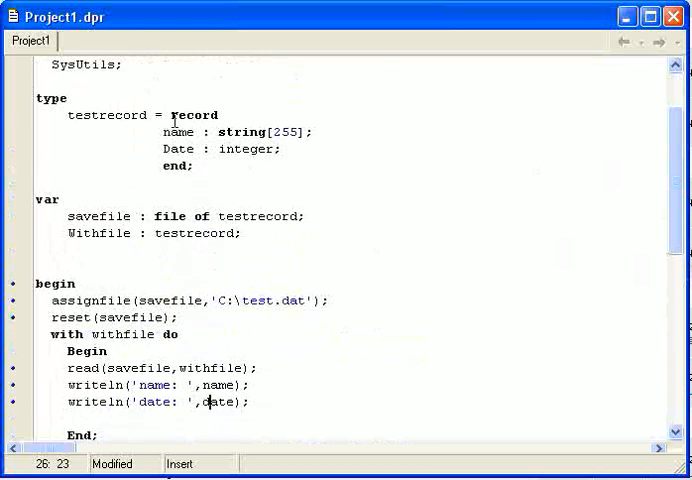
{"action": "scroll", "scroll_direction": "down", "scroll_amount": 3}
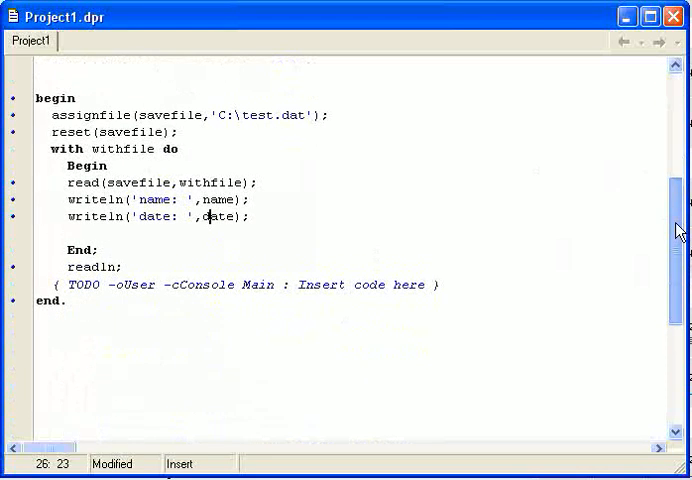
{"action": "scroll", "scroll_direction": "up", "scroll_amount": 3}
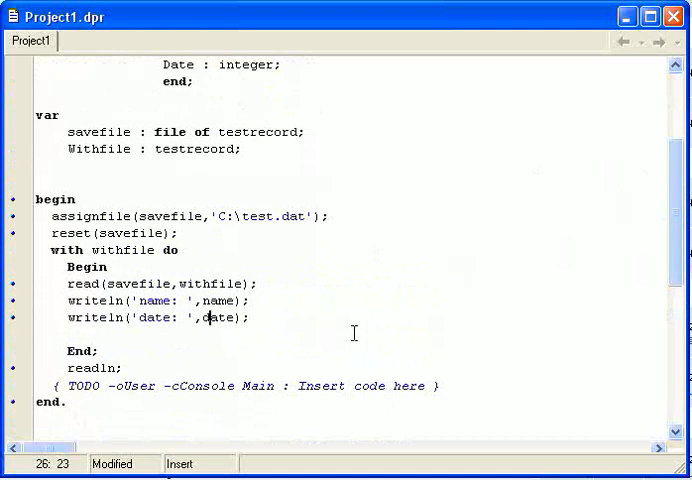